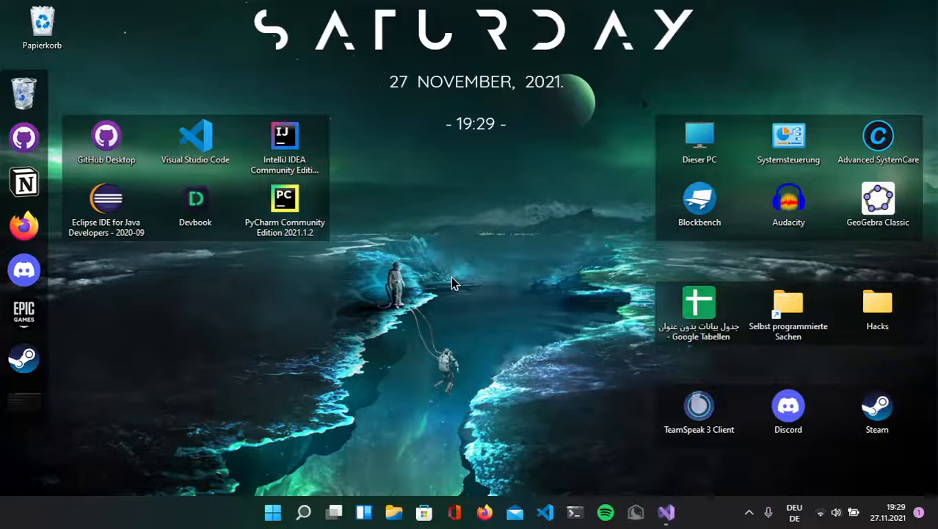
mouse_move(502, 248)
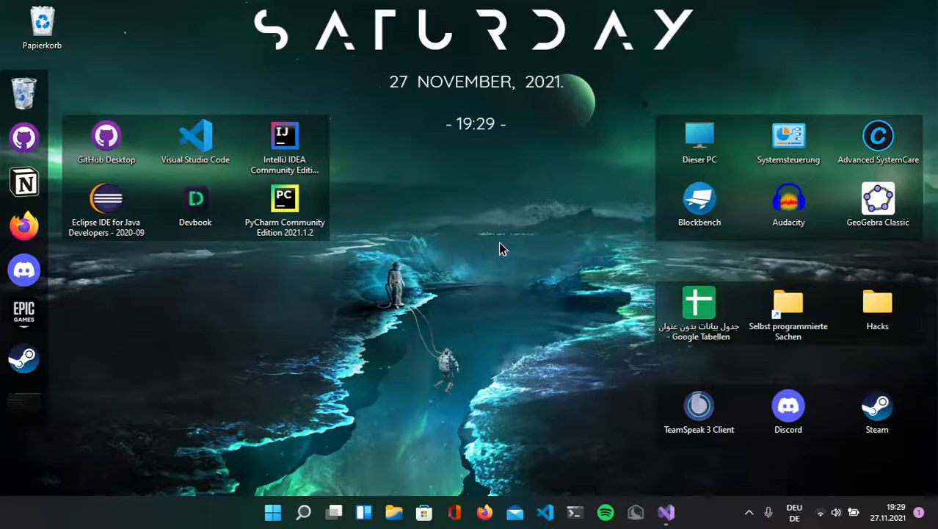
Switch to the Visual Studio form designer showing the MyApp form with the Hello button
click(667, 511)
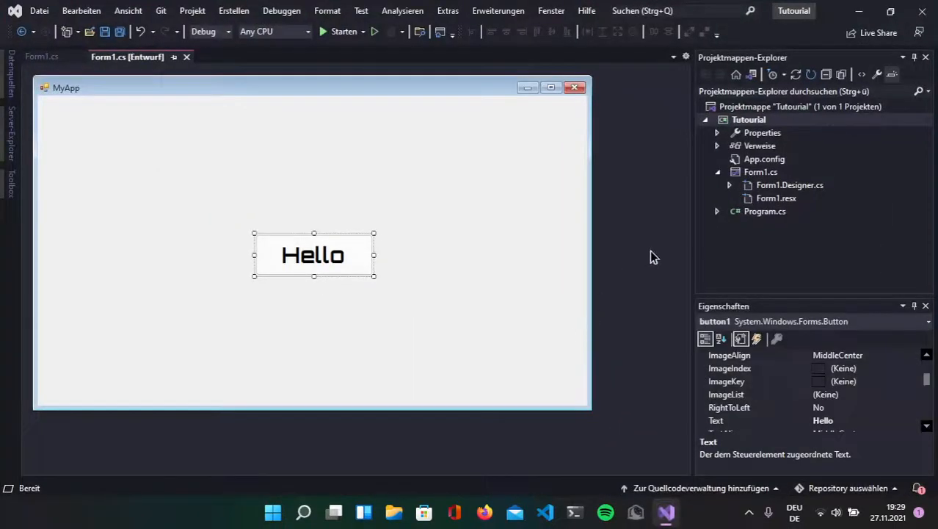
mouse_move(609, 238)
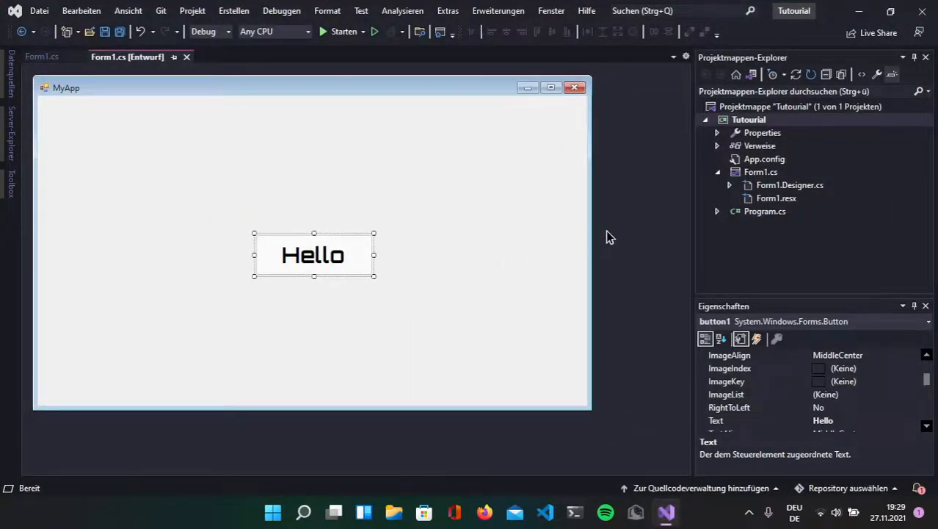
mouse_move(297, 217)
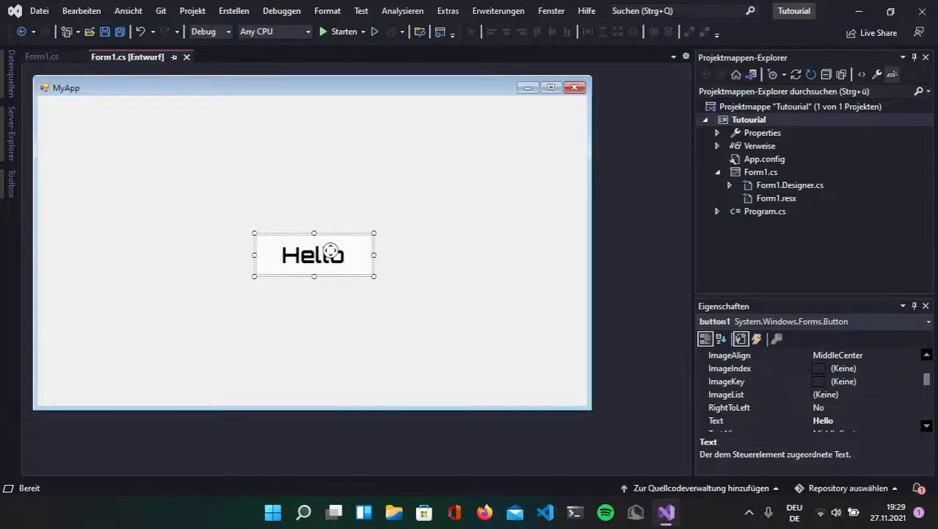
mouse_move(398, 241)
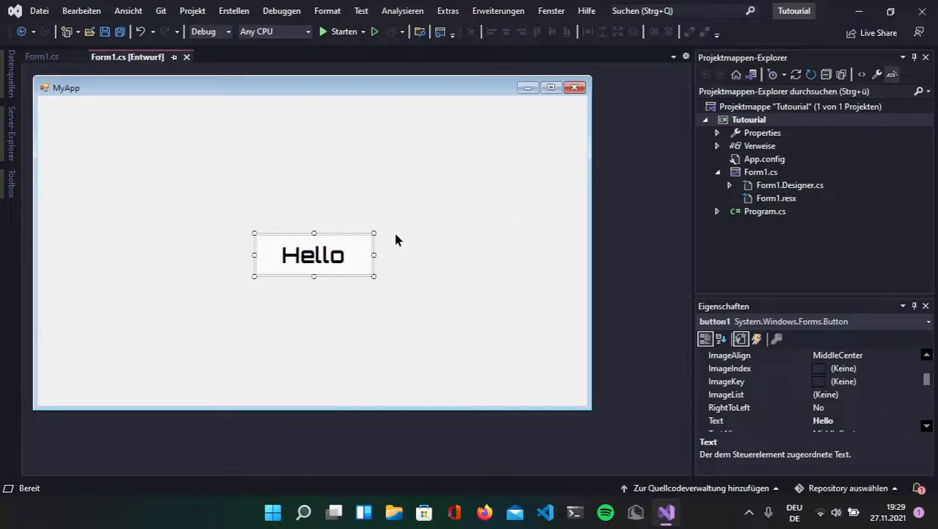
mouse_move(334, 206)
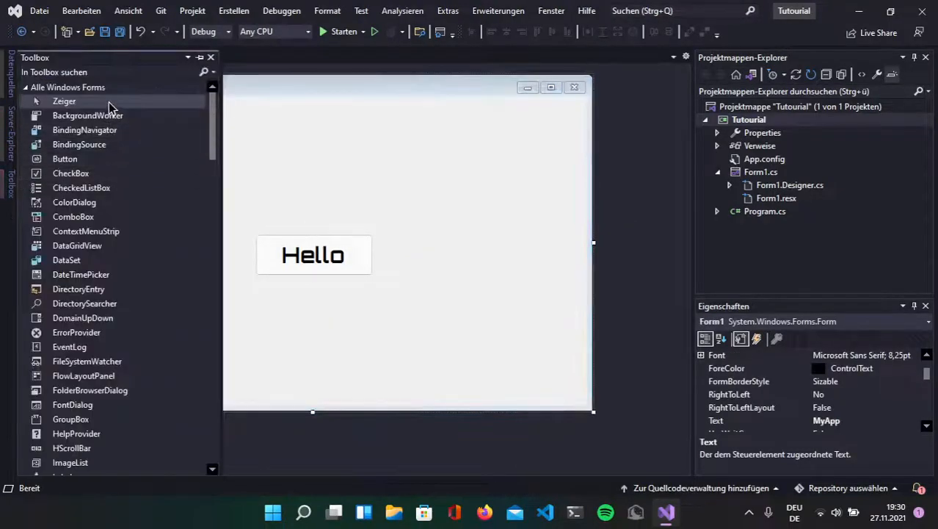
Find ProgressBar in the Toolbox, place it below Hello, and name it myfirstprogressbar
text(progr)
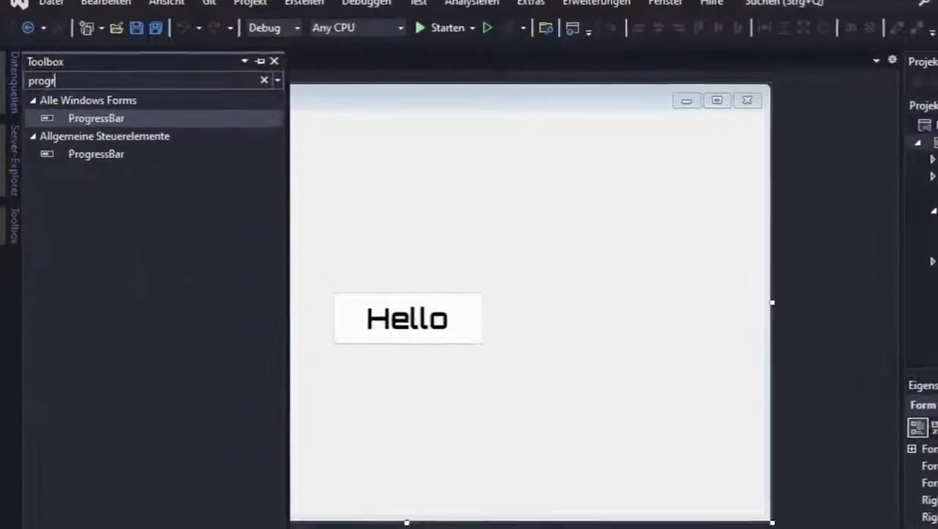
text(e)
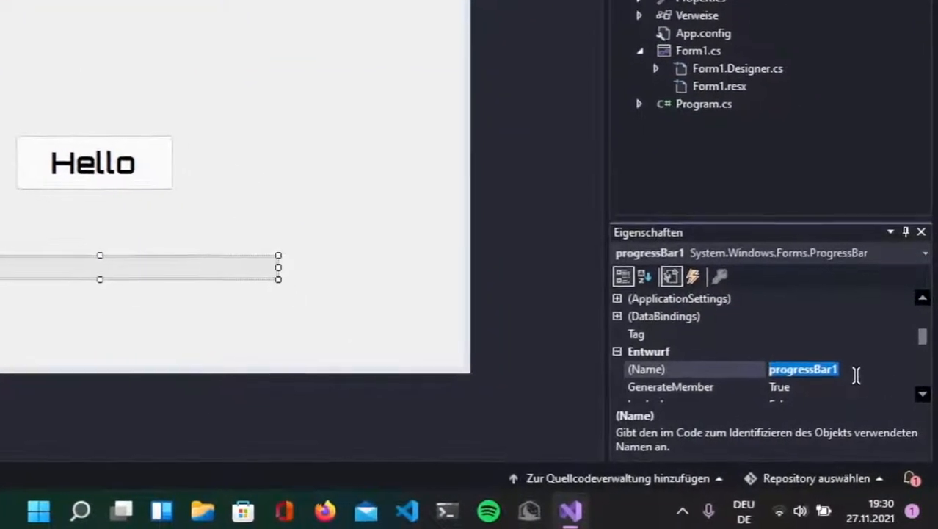
text(myfirstpr)
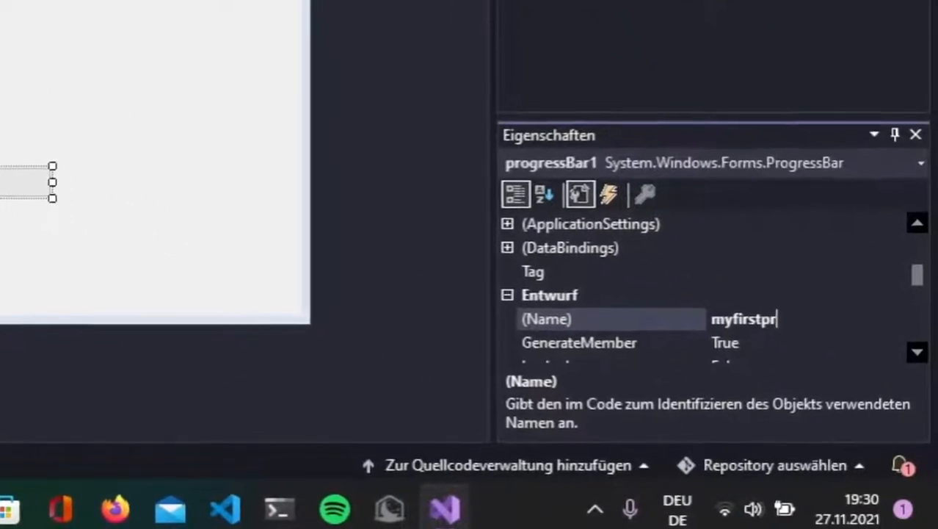
text(ogressbar)
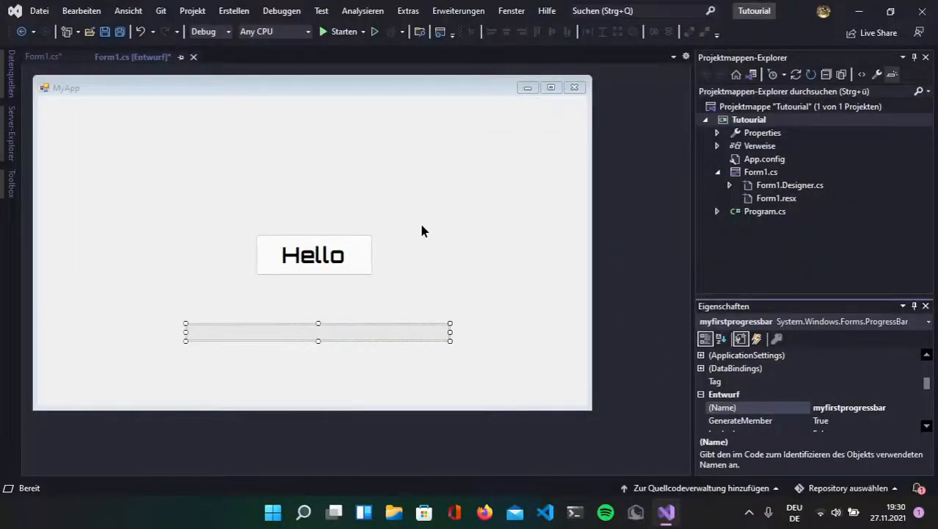
mouse_move(8, 206)
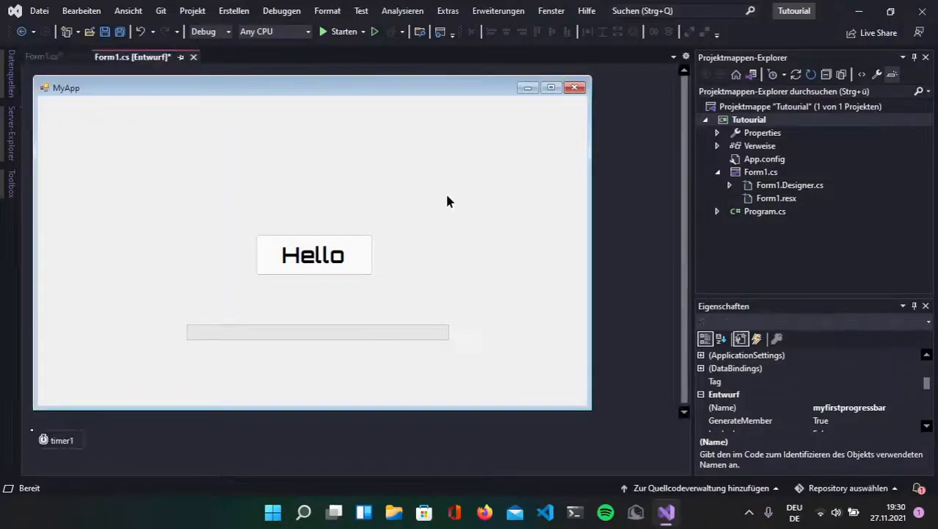
Select the new timer1 component to generate its timer1_Tick handler
click(59, 439)
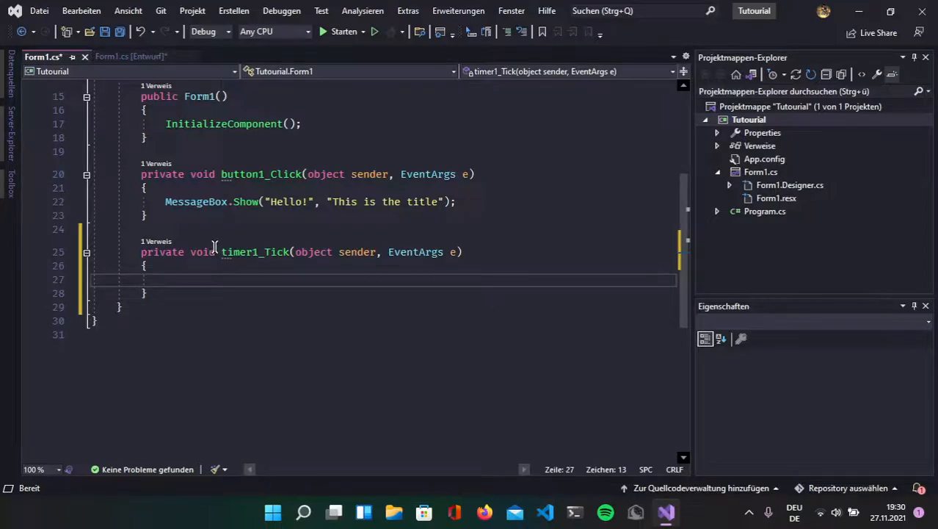
Write myfirstprogressbar.Increment(1); inside the timer1_Tick handler
click(125, 56)
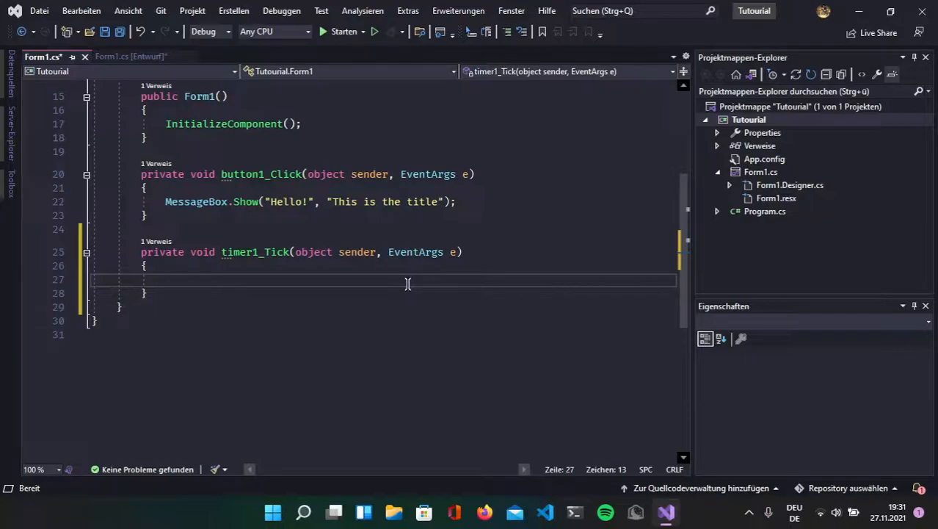
text(progr)
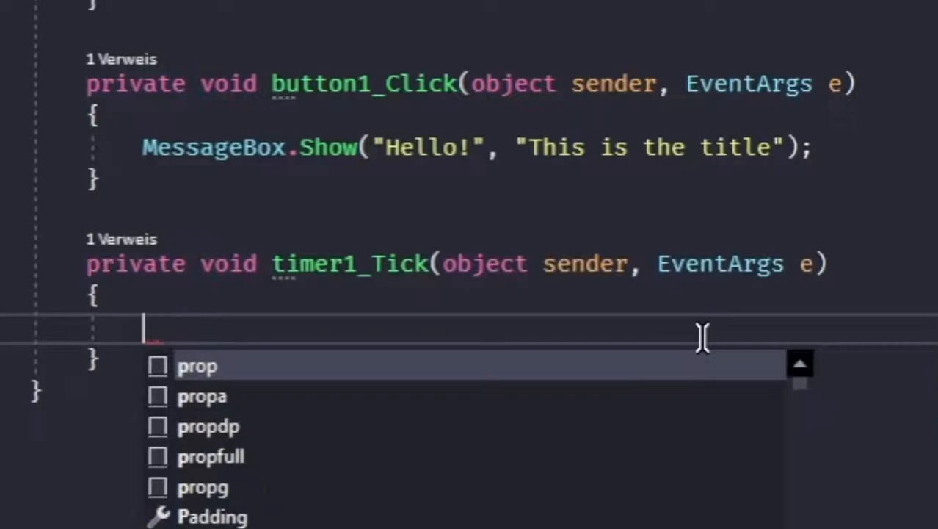
text(m)
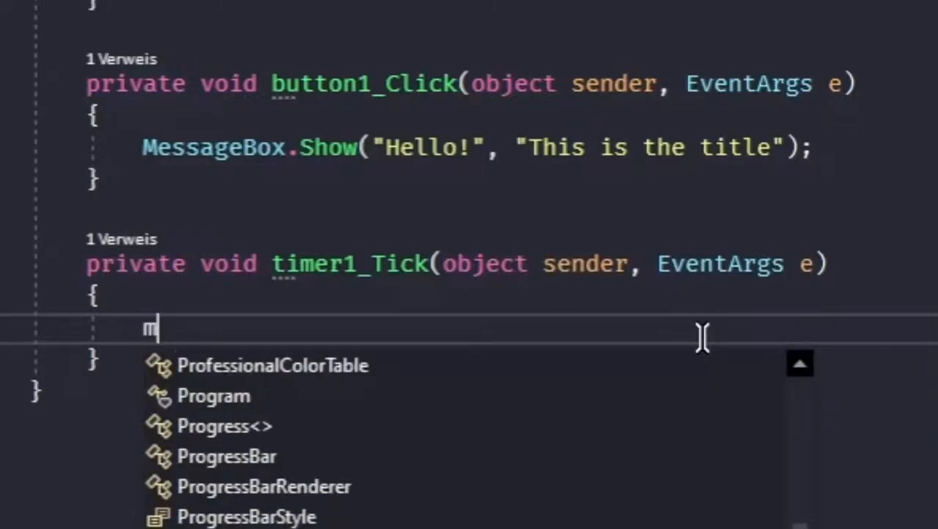
text(yfirstprogressbar.)
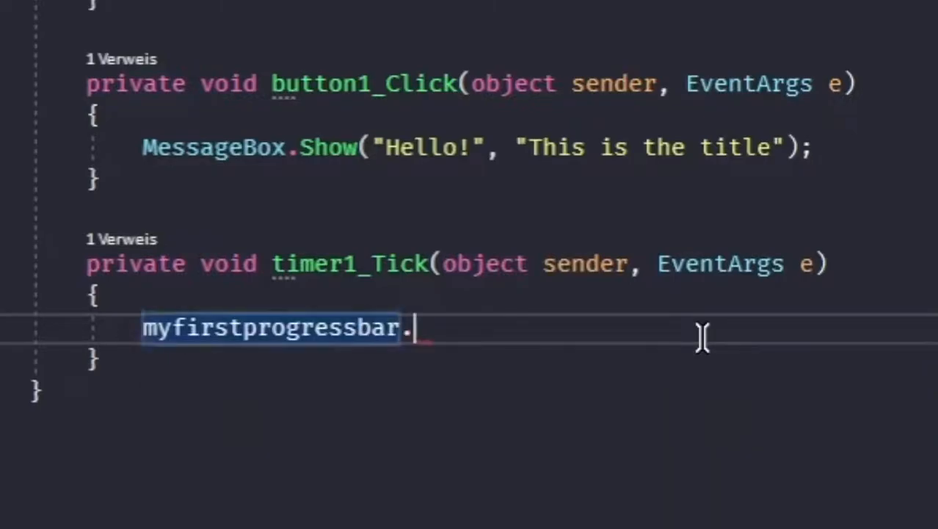
text(inc)
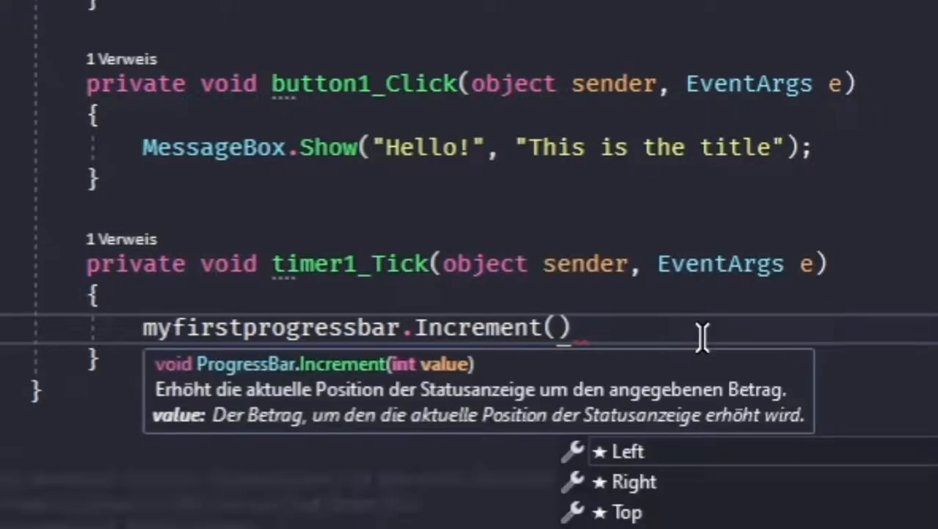
text(1;)
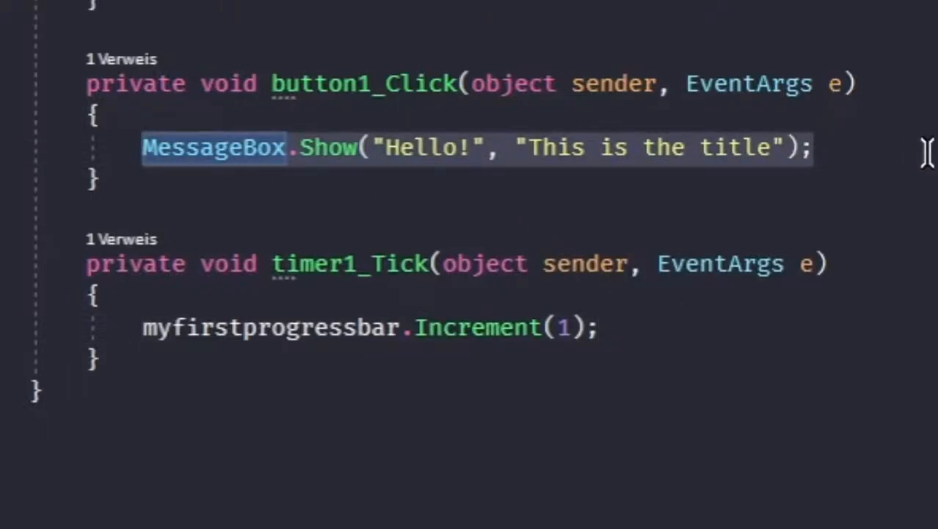
Replace the MessageBox line in button1_Click with timer1.Start();
text(timer)
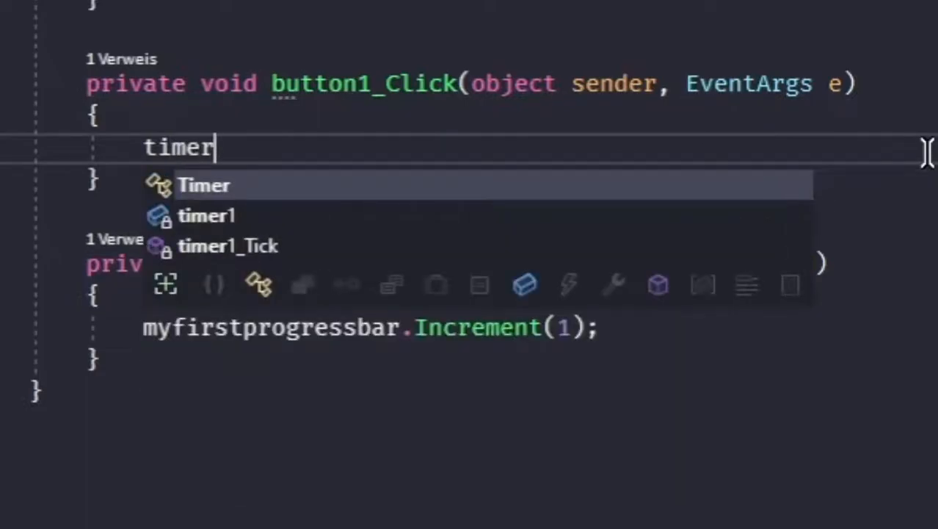
text(1.s)
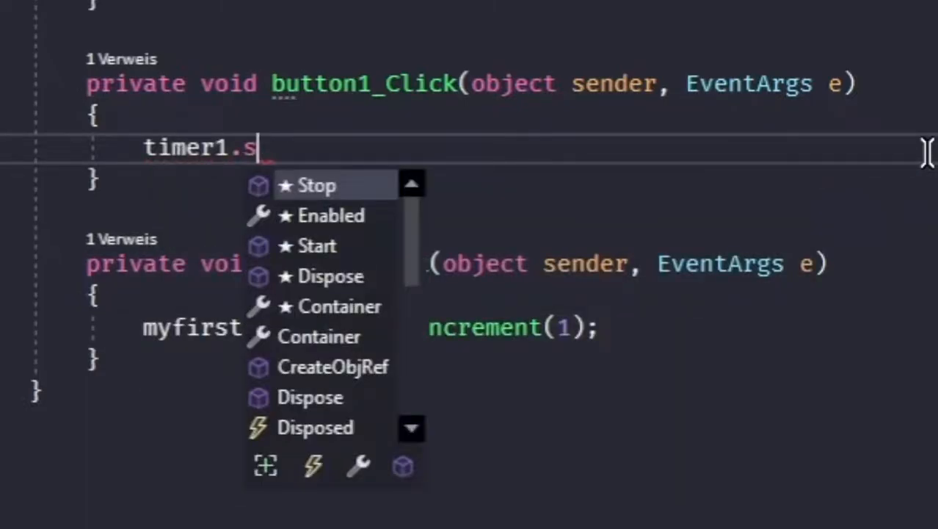
text(t)
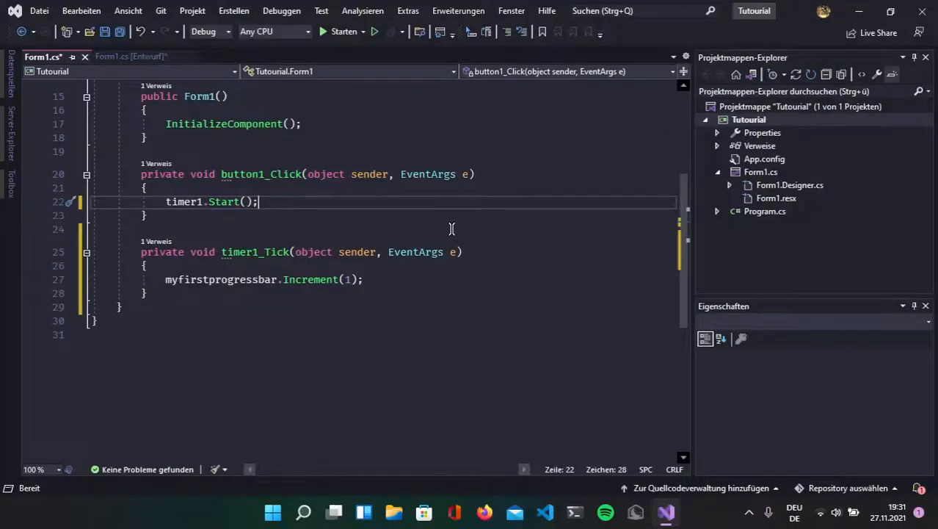
Build and run MyApp, watch Hello fill the progress bar, then close the test window
click(341, 31)
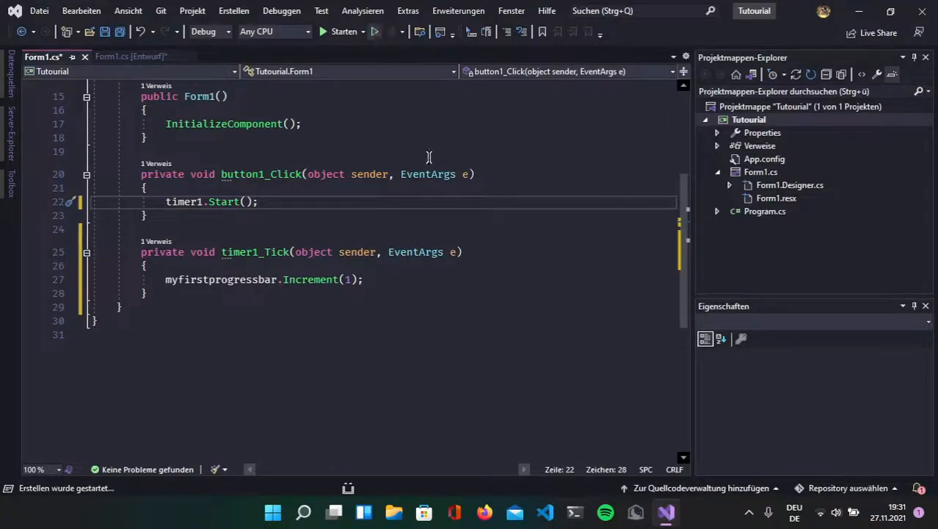
click(338, 31)
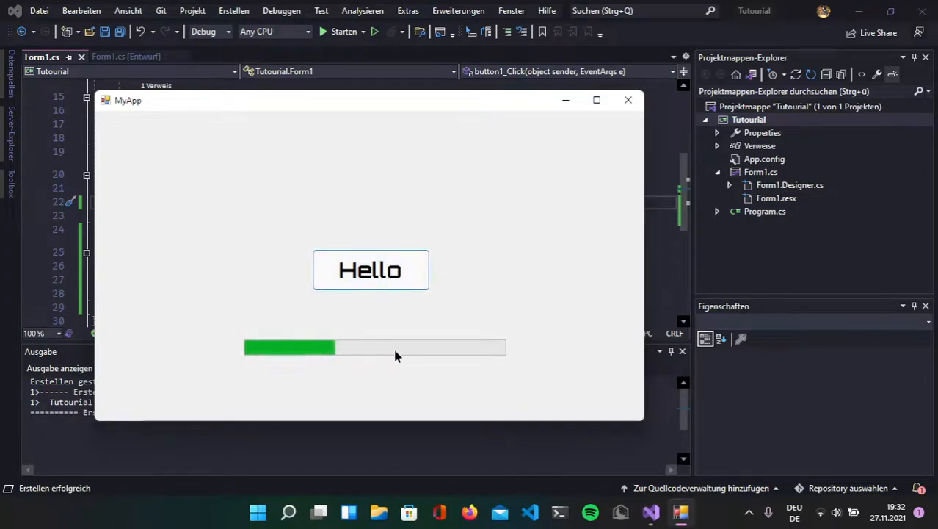
click(628, 100)
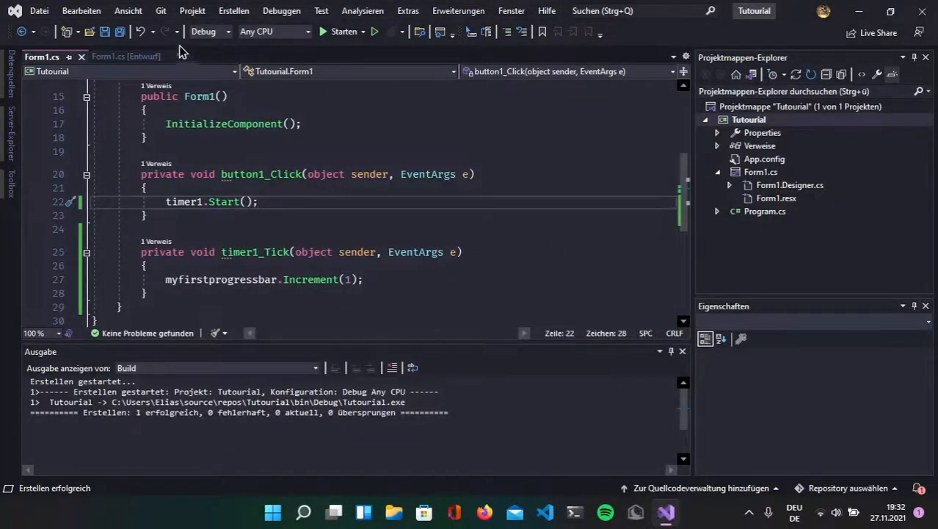
Check timer1's Interval of 75 in the designer, then return to Form1.cs code
click(132, 56)
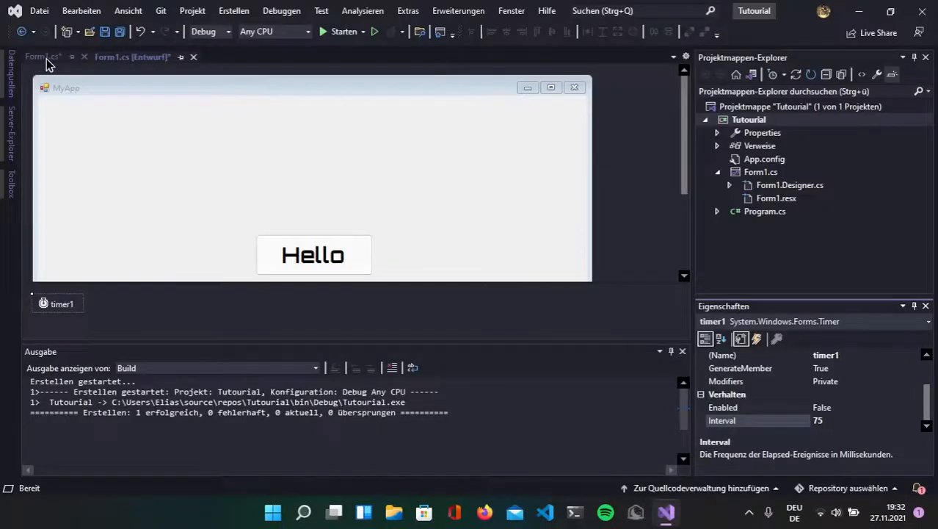
click(40, 56)
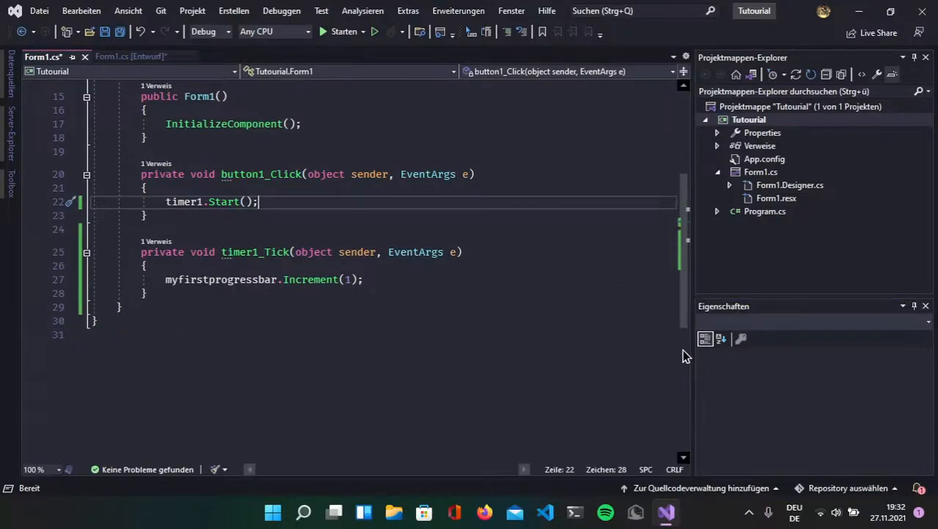
mouse_move(554, 255)
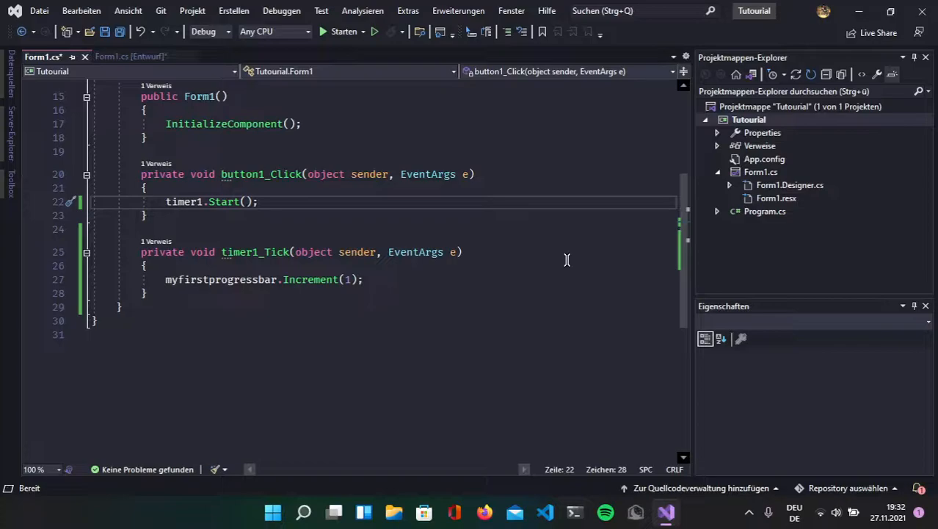
mouse_move(479, 255)
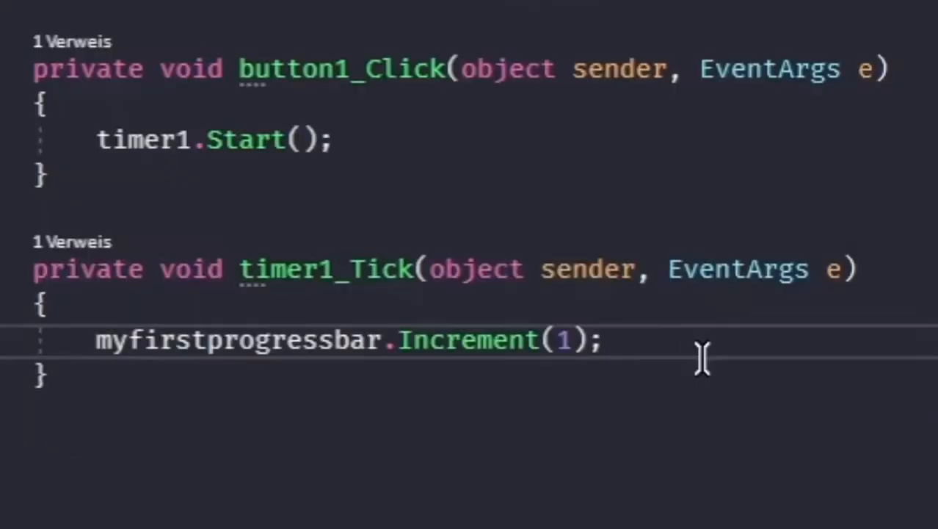
Add timer1.Stop(); and an if condition testing myfirstprogressbar.Value == 99
text(timer1.Stop();)
text(if()
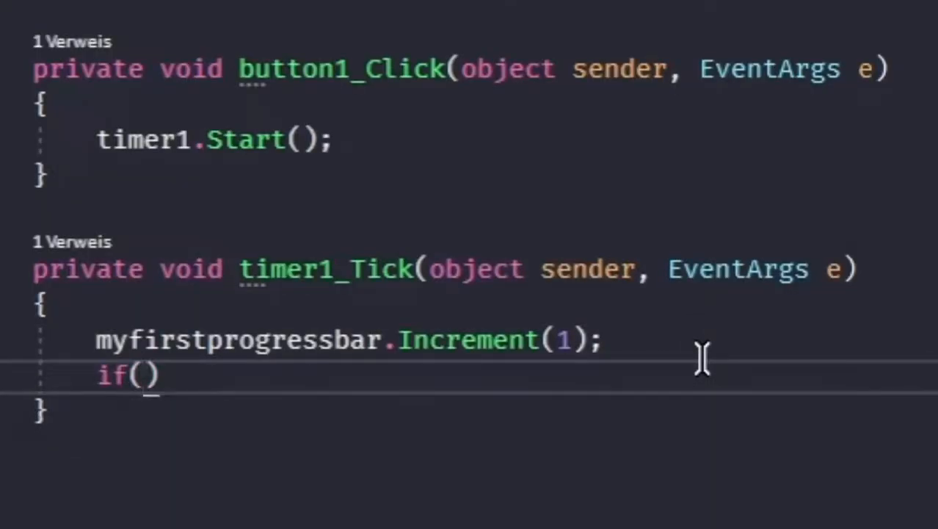
text(my)
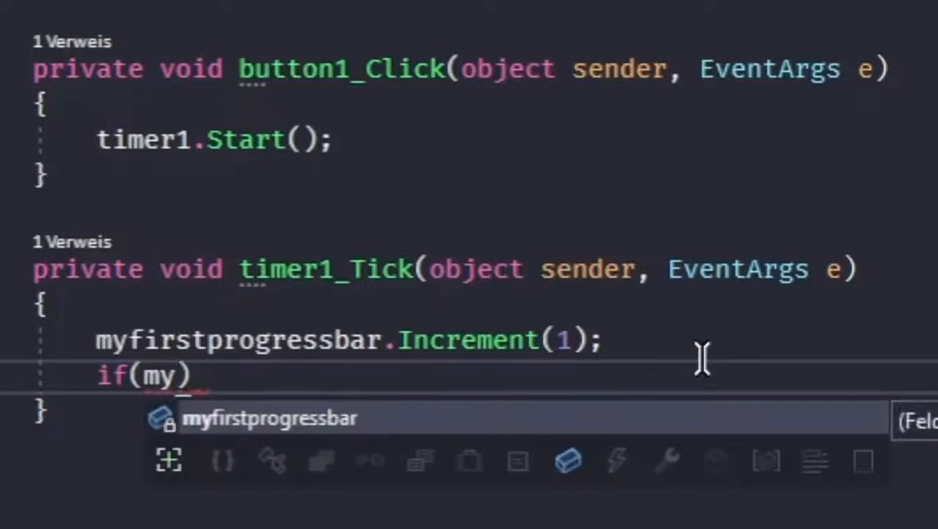
text(firstprogressbar.v)
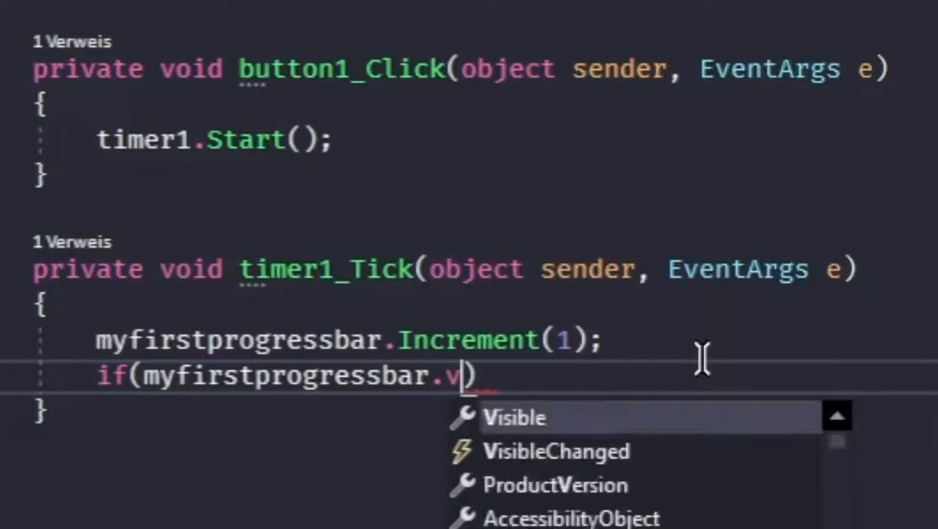
text(alue ==)
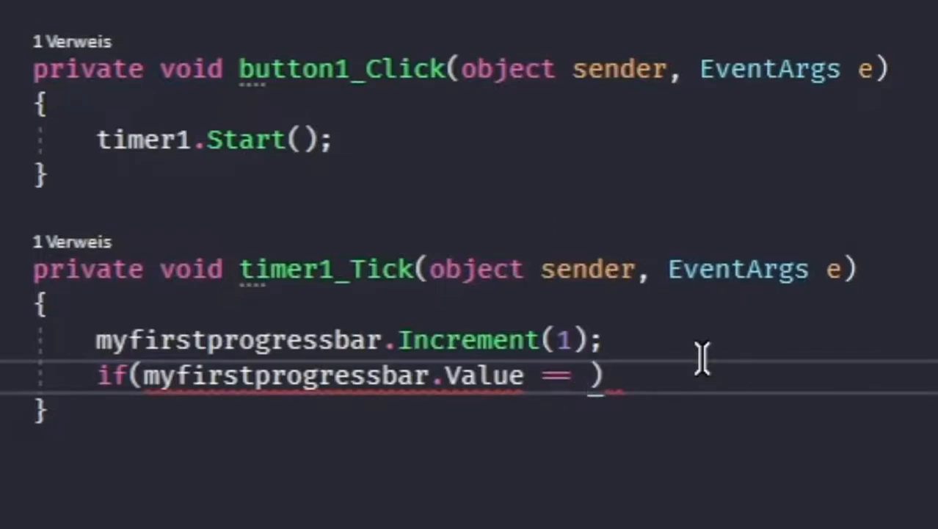
text(99)
text({)
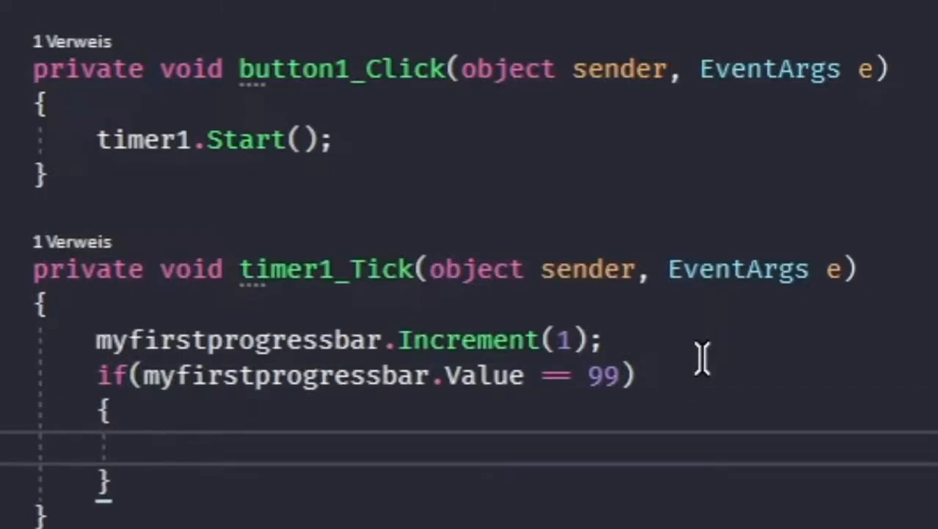
Show MessageBox.Show("Success!"); inside the condition and review the 99 value
text(message)
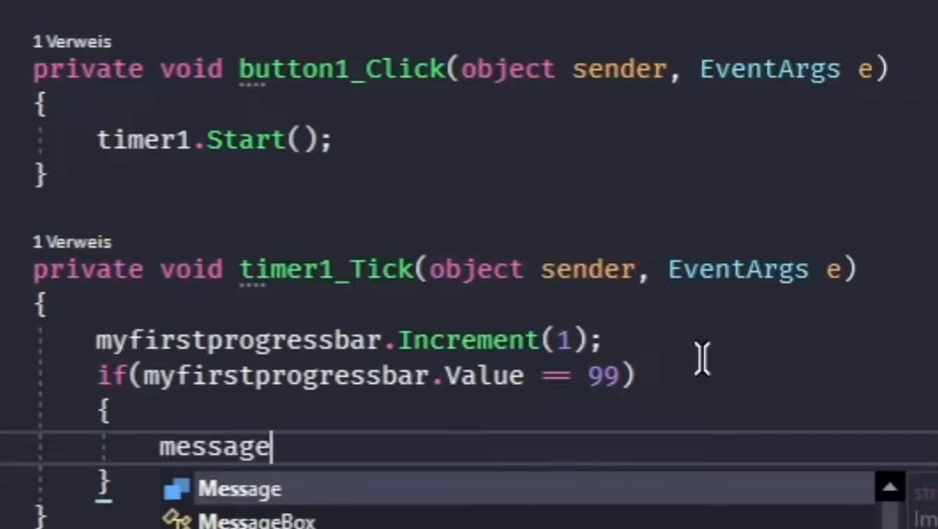
text(MessageBox.sh)
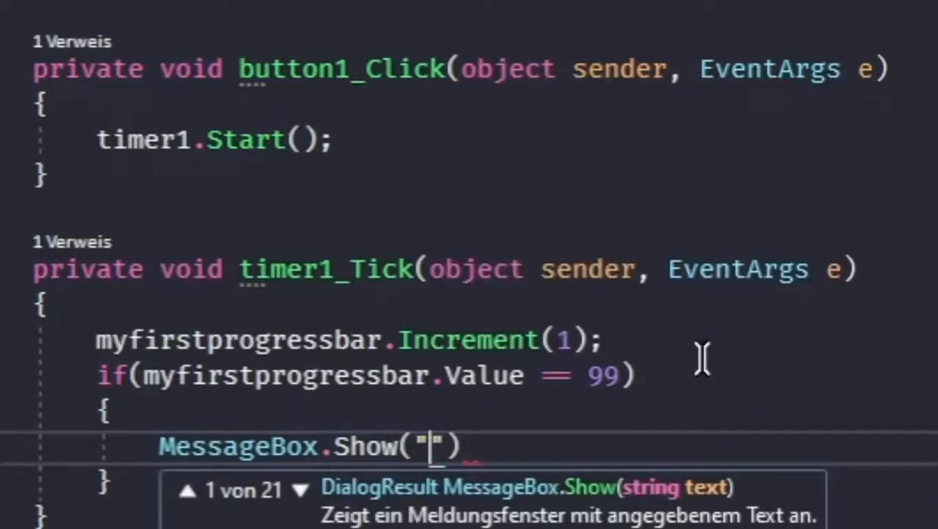
text(Succ)
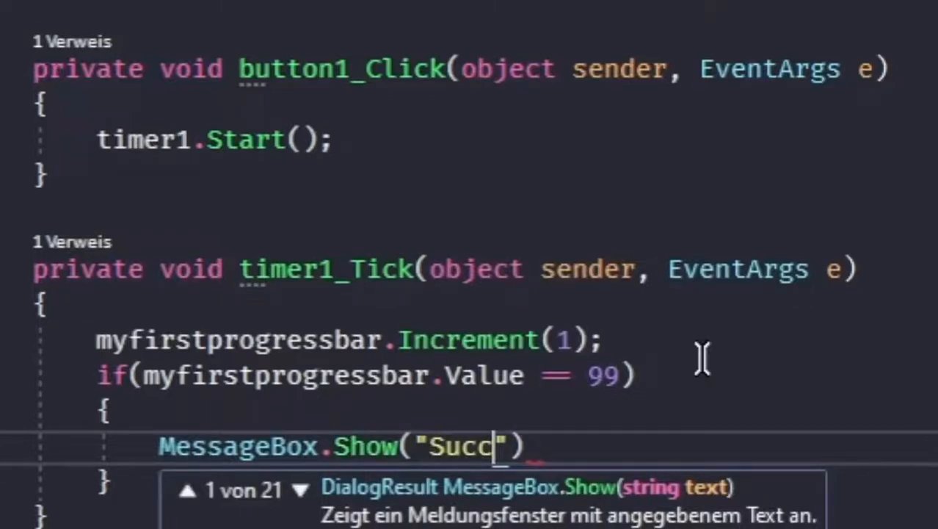
text(ess!)
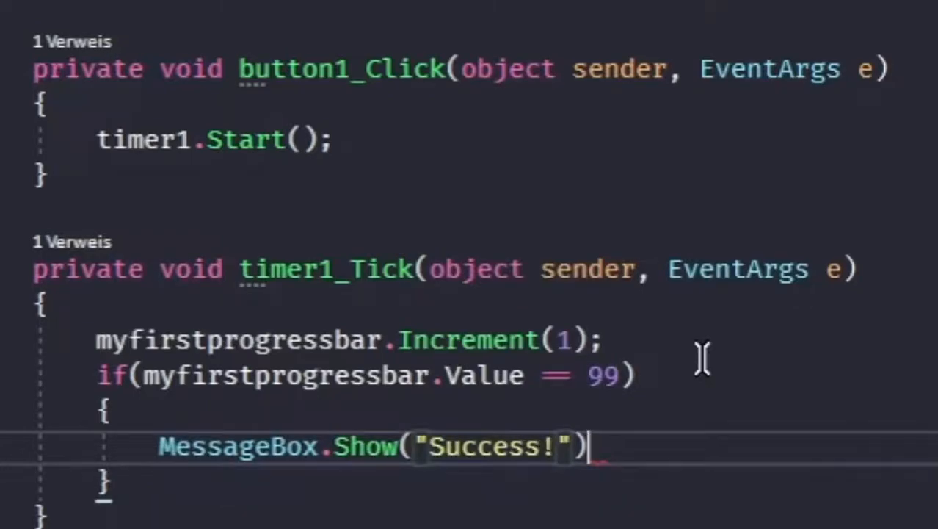
text(;)
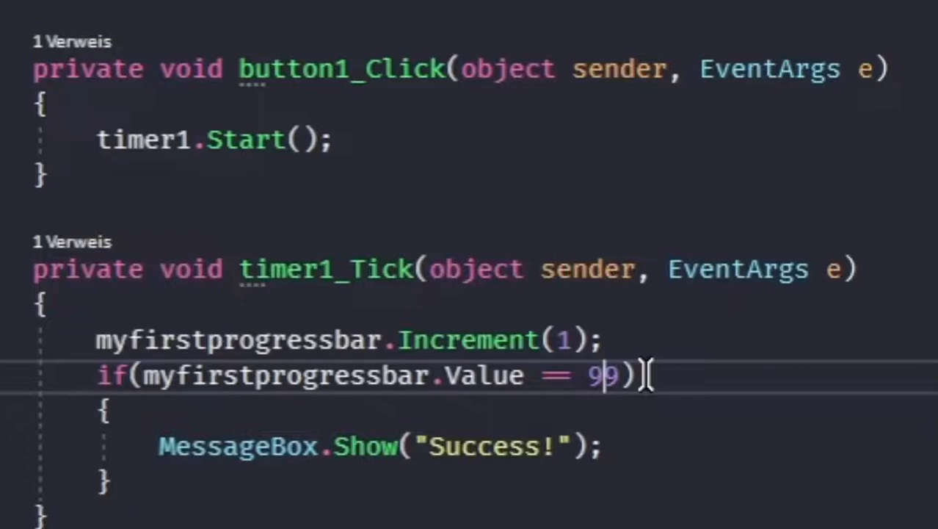
double_click(602, 376)
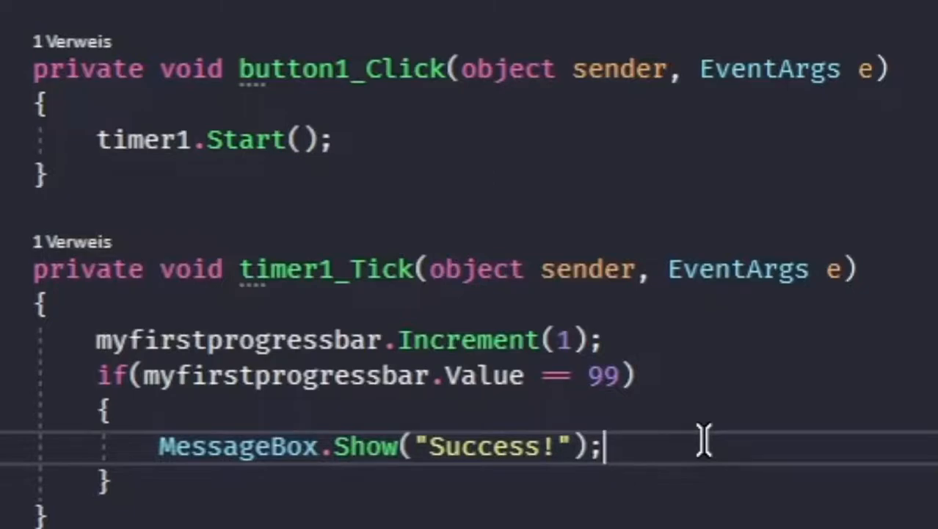
mouse_move(717, 455)
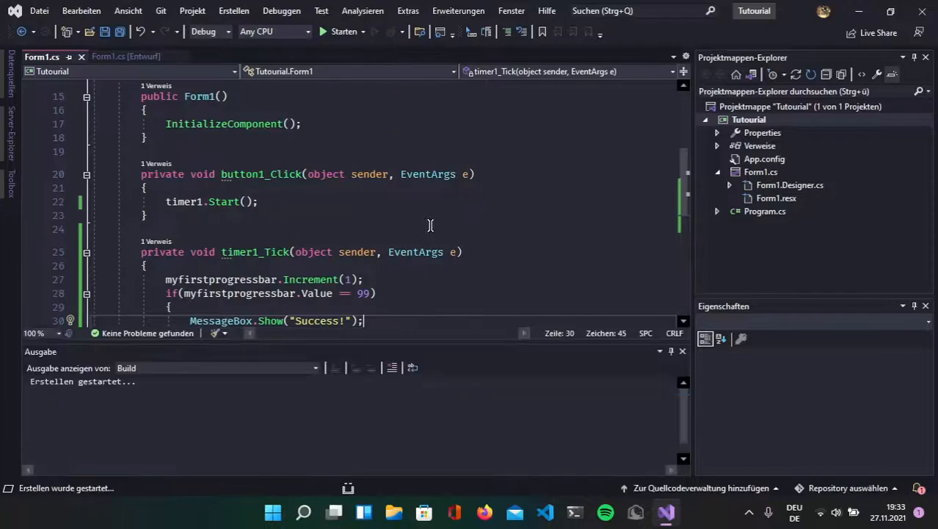
Run MyApp, let Hello fill the bar, and dismiss the Success! message
click(338, 31)
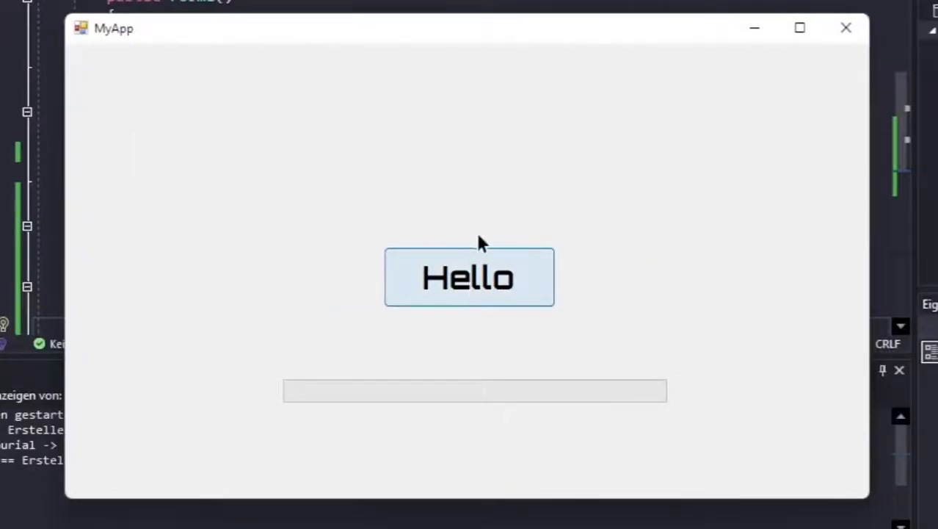
click(470, 276)
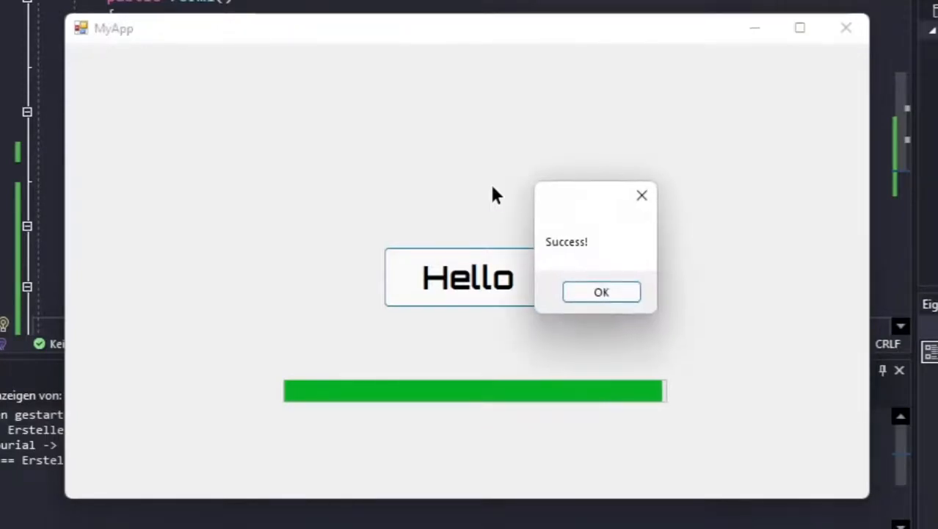
mouse_move(592, 200)
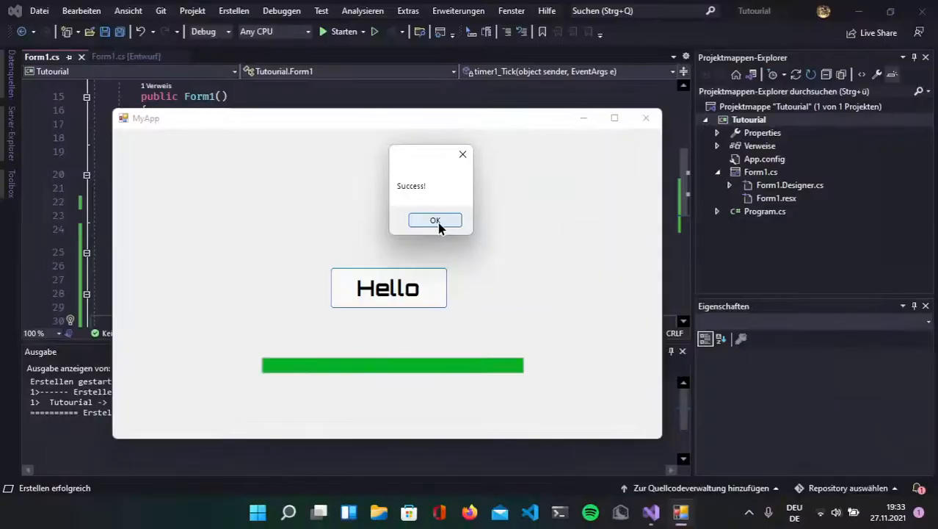
click(434, 221)
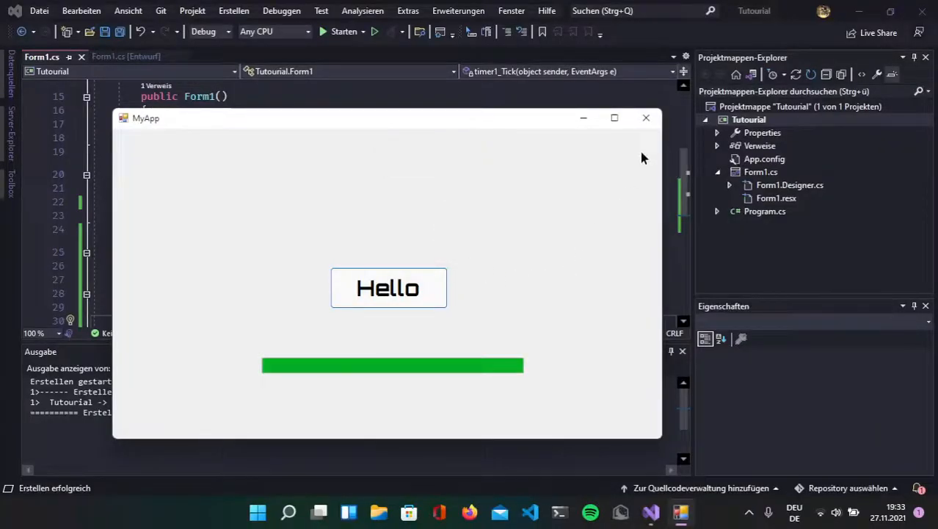